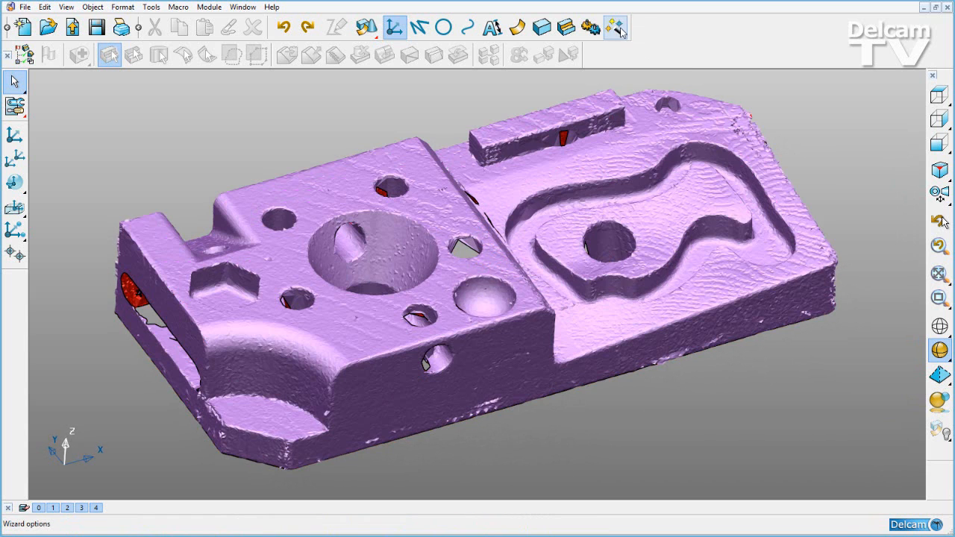
- Open Primitives from Points from the mesh toolbar and try the Arc and Sphere types
{"action": "left_click", "coordinate": [614, 28]}
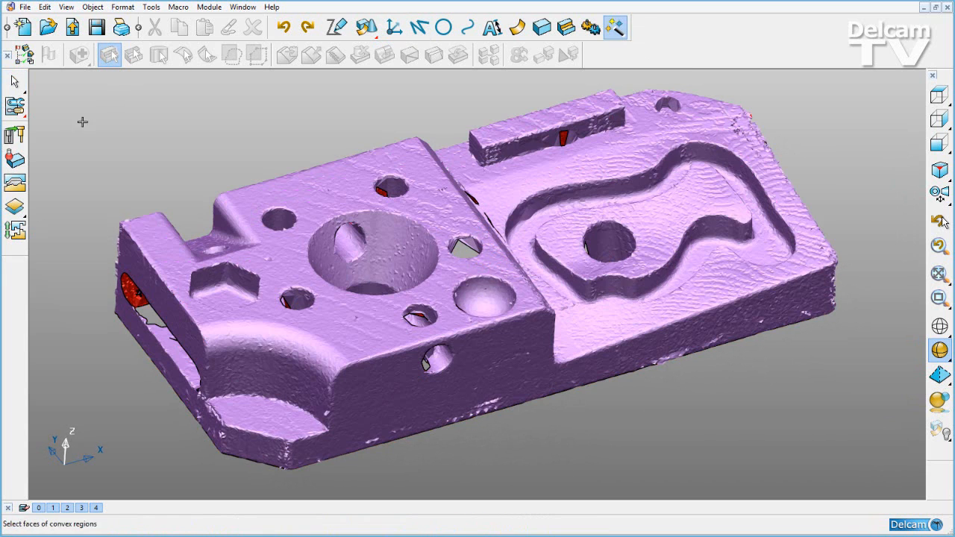
{"action": "mouse_move", "coordinate": [15, 158]}
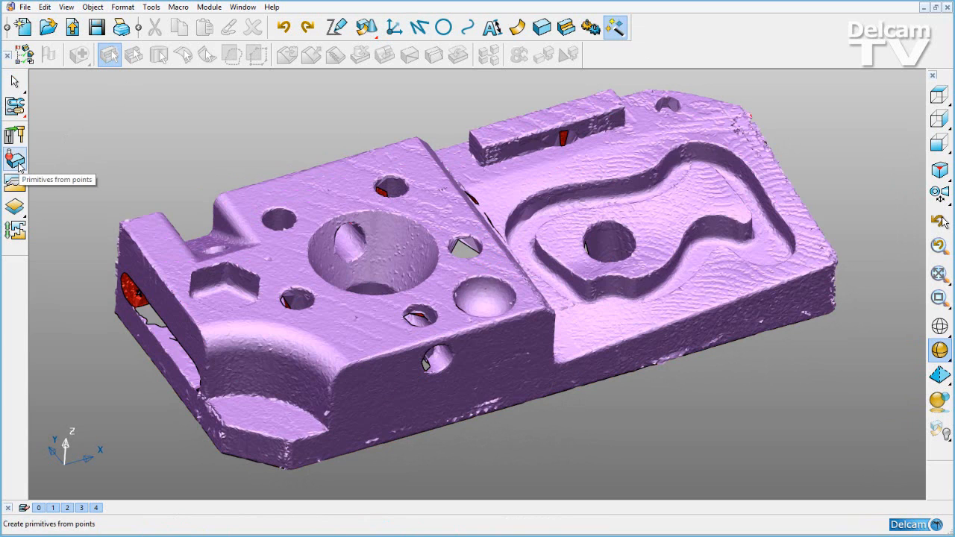
{"action": "left_click", "coordinate": [15, 159]}
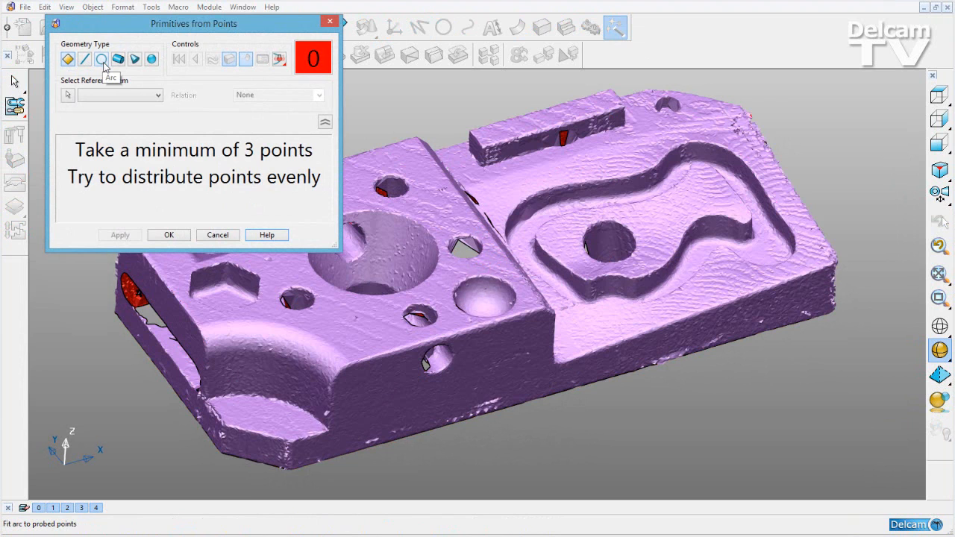
{"action": "left_click", "coordinate": [151, 59]}
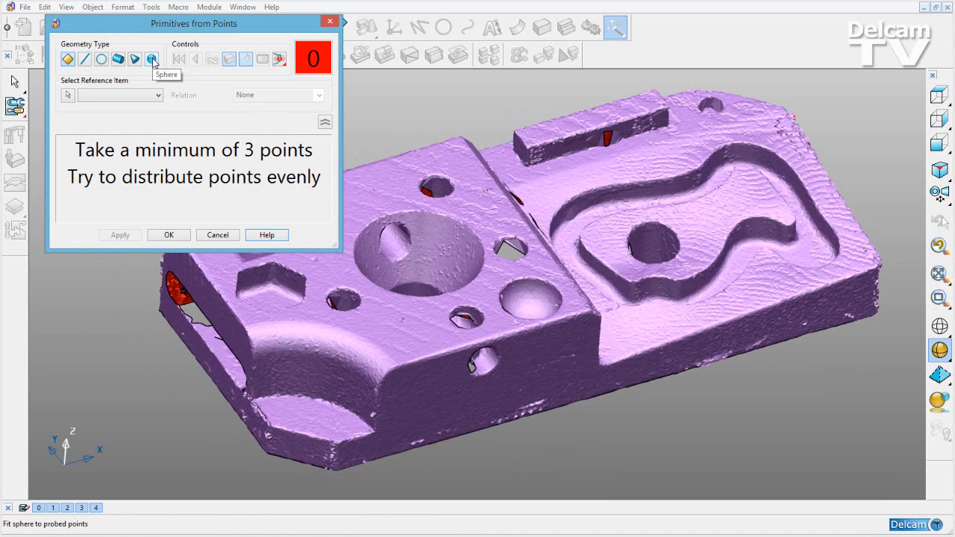
{"action": "left_click", "coordinate": [135, 59]}
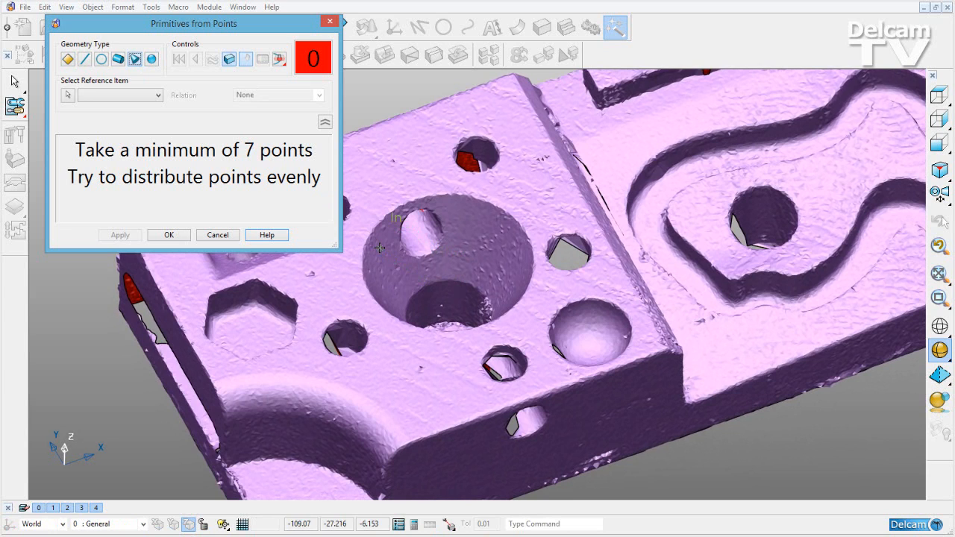
{"action": "mouse_move", "coordinate": [269, 189]}
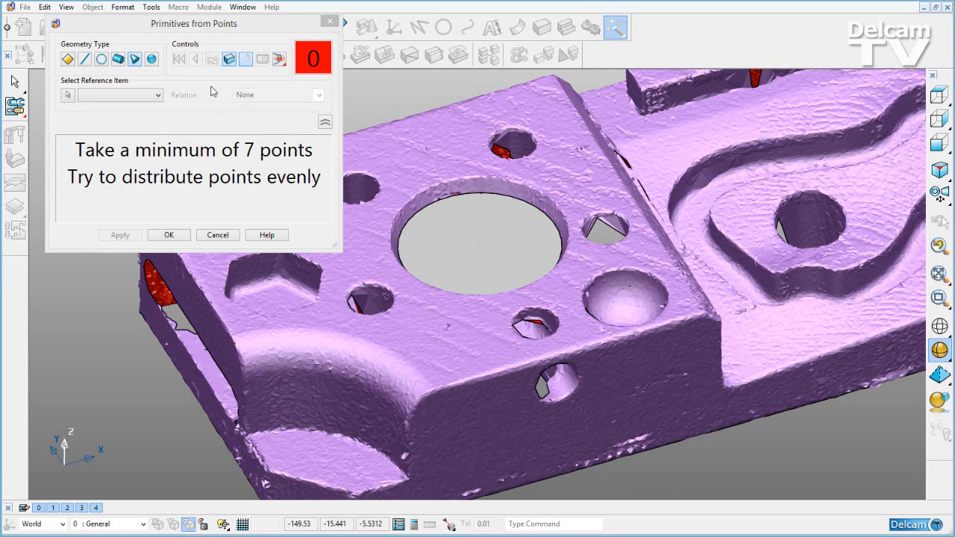
- Switch the primitives tool to fitting a cylinder from six points
{"action": "left_click", "coordinate": [229, 59]}
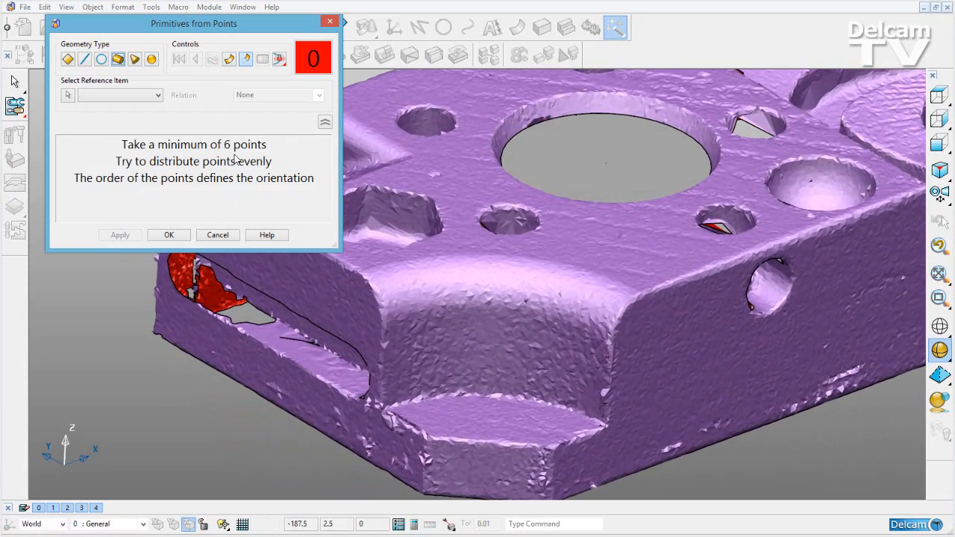
- Fit a cylinder to the curved lower wall, rounding radius to 35 and axis I to 0
{"action": "left_click", "coordinate": [399, 390]}
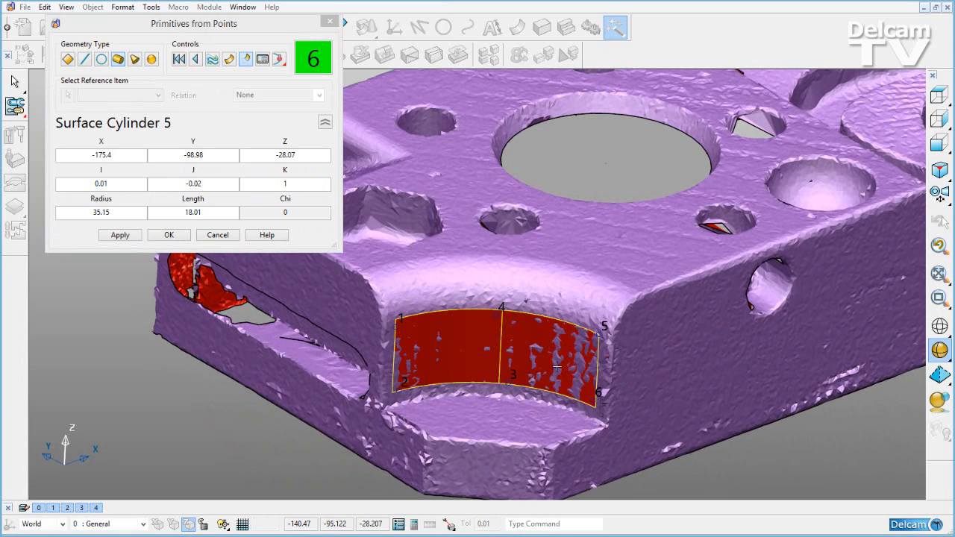
{"action": "mouse_move", "coordinate": [414, 349]}
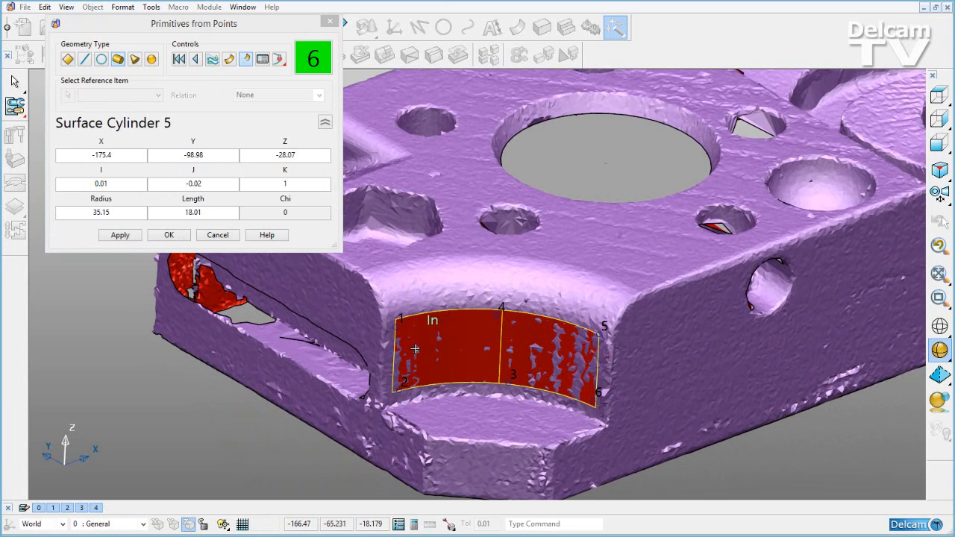
{"action": "left_click", "coordinate": [101, 212]}
{"action": "type", "text": "3"}
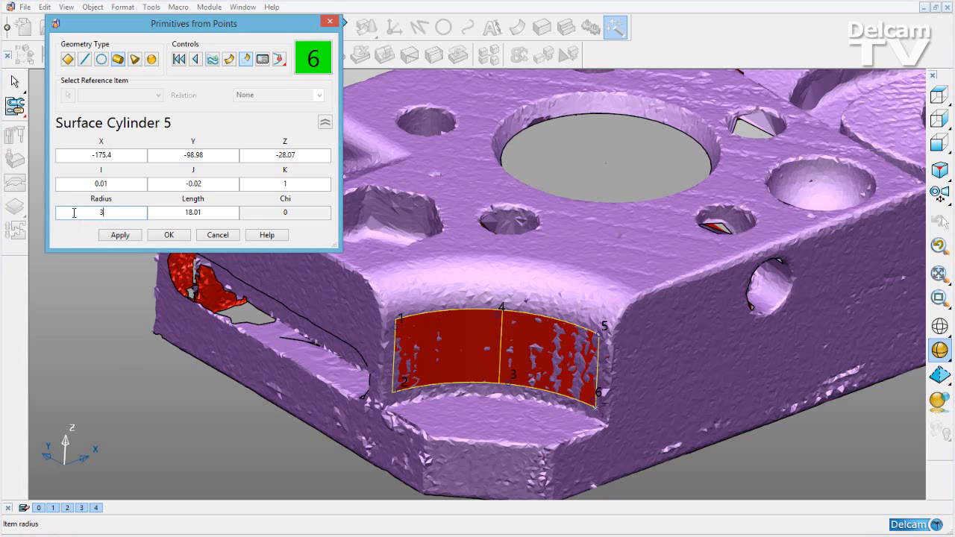
{"action": "type", "text": "5"}
{"action": "left_click", "coordinate": [100, 184]}
{"action": "type", "text": "0"}
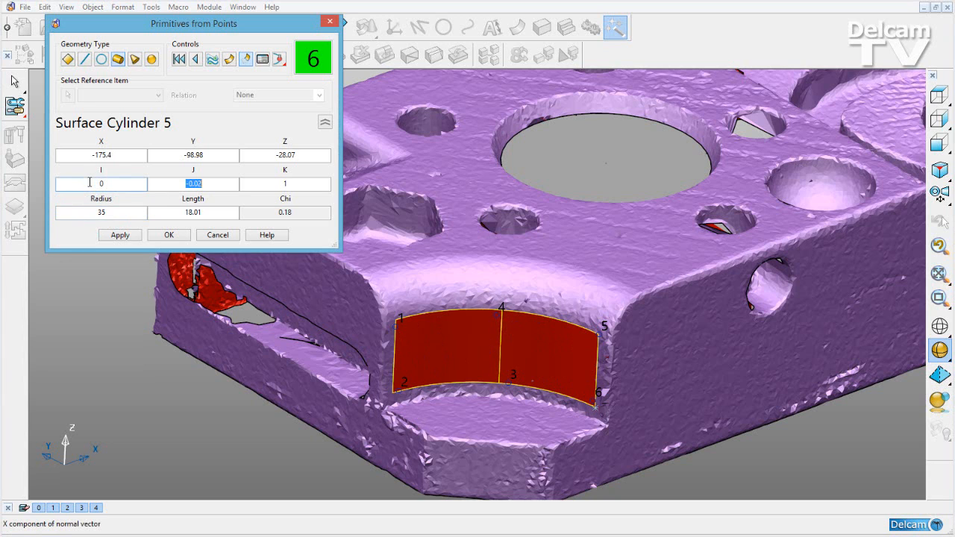
{"action": "left_click", "coordinate": [120, 235]}
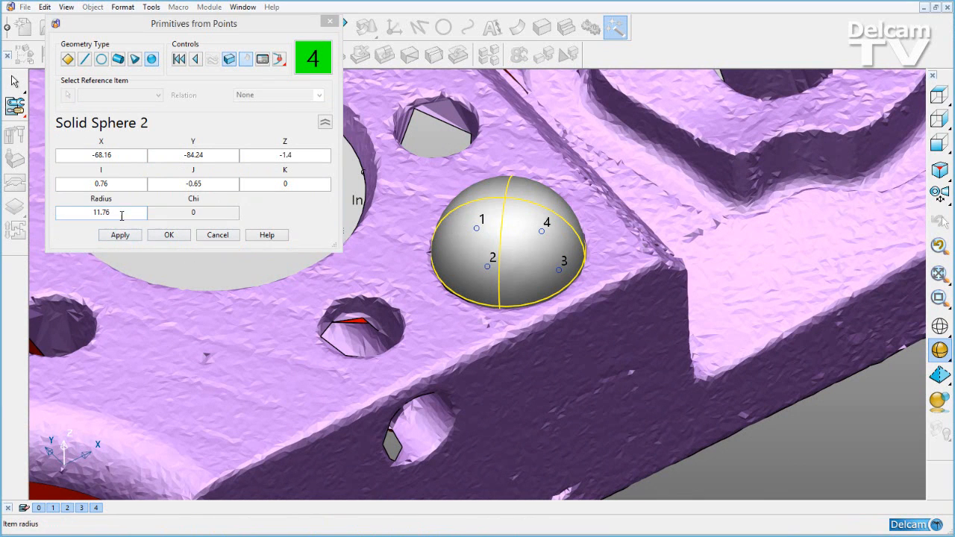
- Apply the dimple sphere with its radius edited to 11, then close the fitting tool
{"action": "type", "text": "11"}
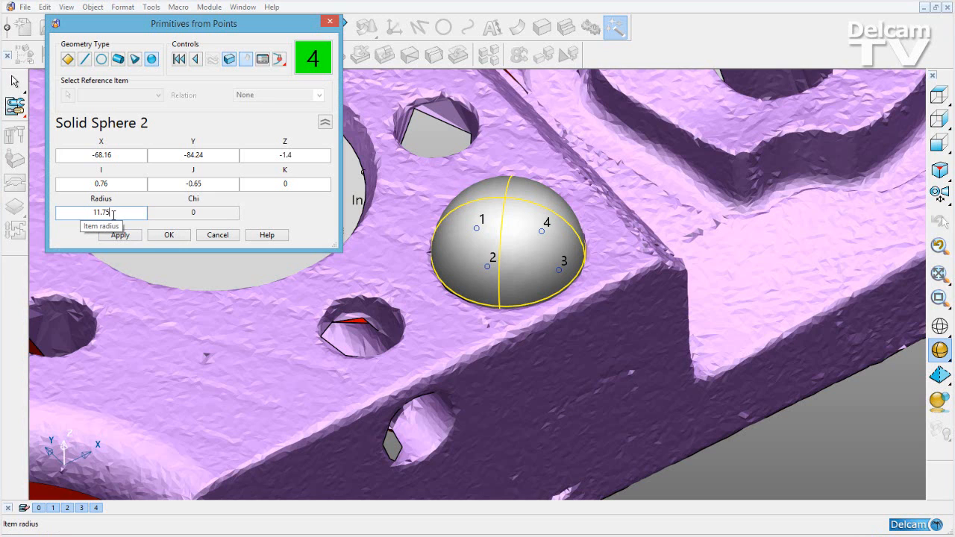
{"action": "left_click", "coordinate": [119, 234]}
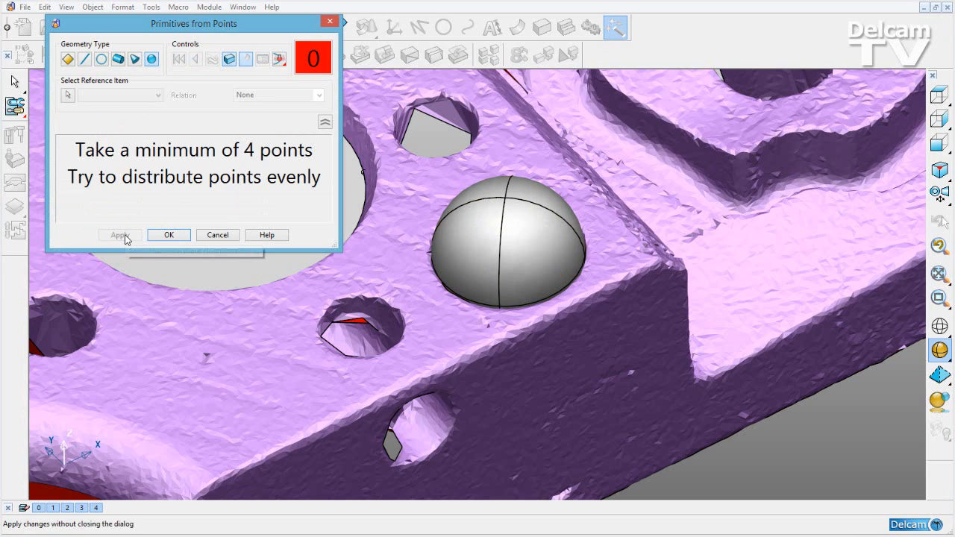
{"action": "mouse_move", "coordinate": [169, 234]}
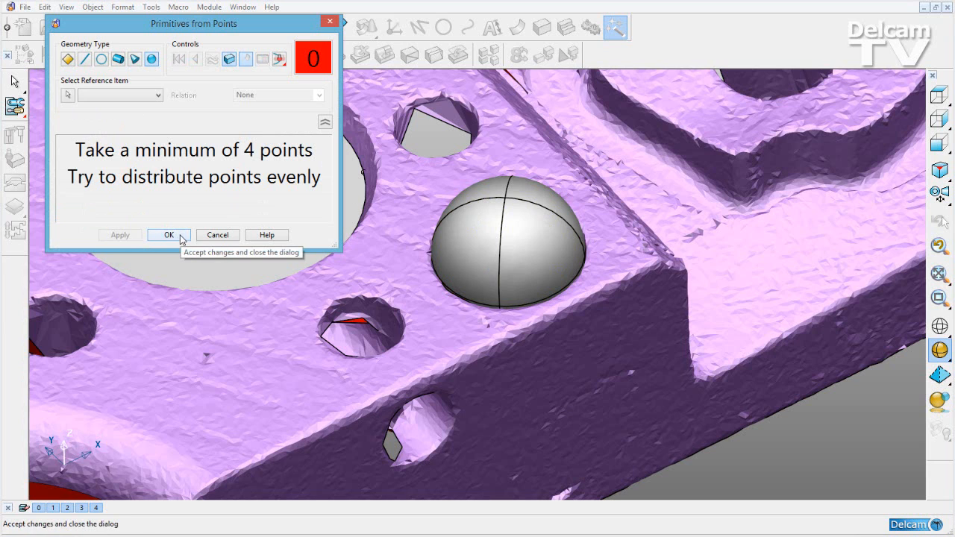
{"action": "left_click", "coordinate": [168, 235]}
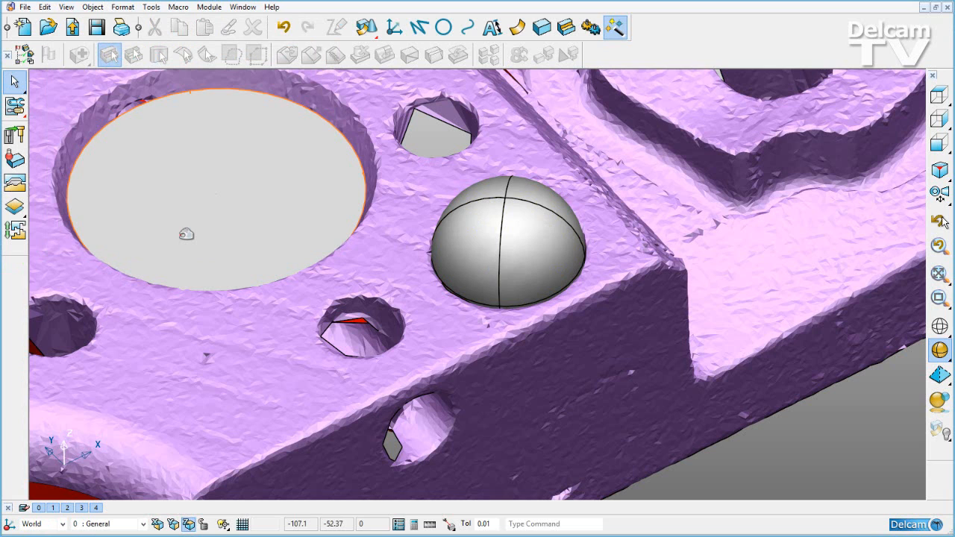
{"action": "mouse_move", "coordinate": [267, 232]}
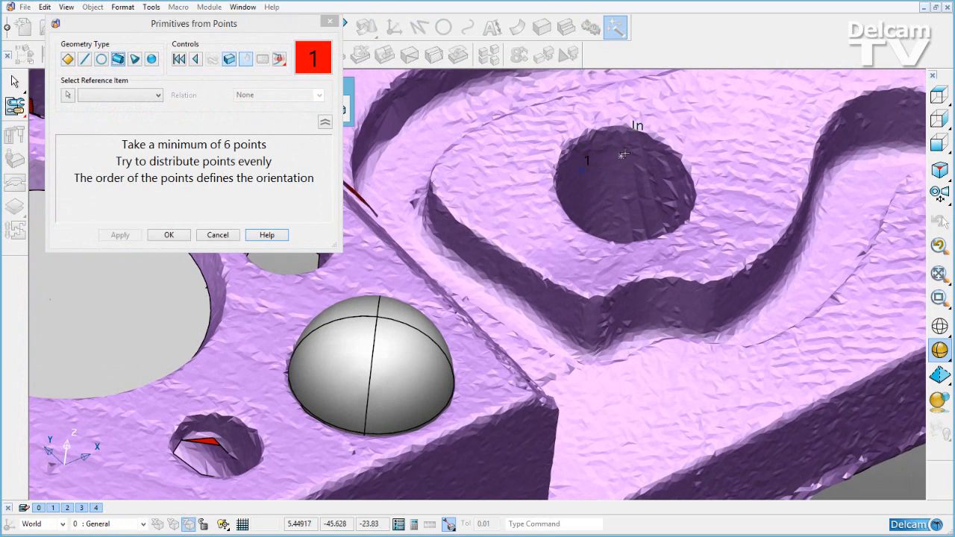
- Pick a point on the wall of the small hole inside the curved pocket
{"action": "left_click", "coordinate": [665, 196]}
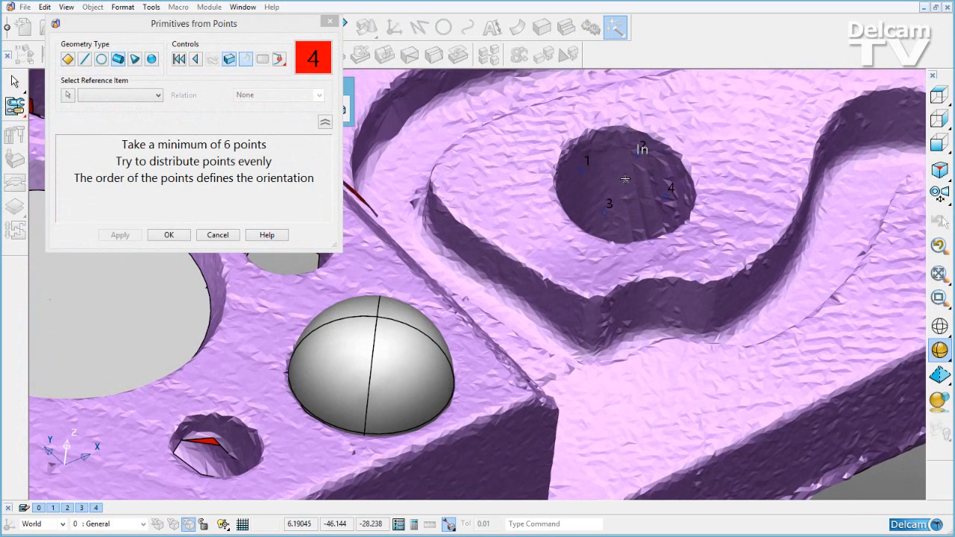